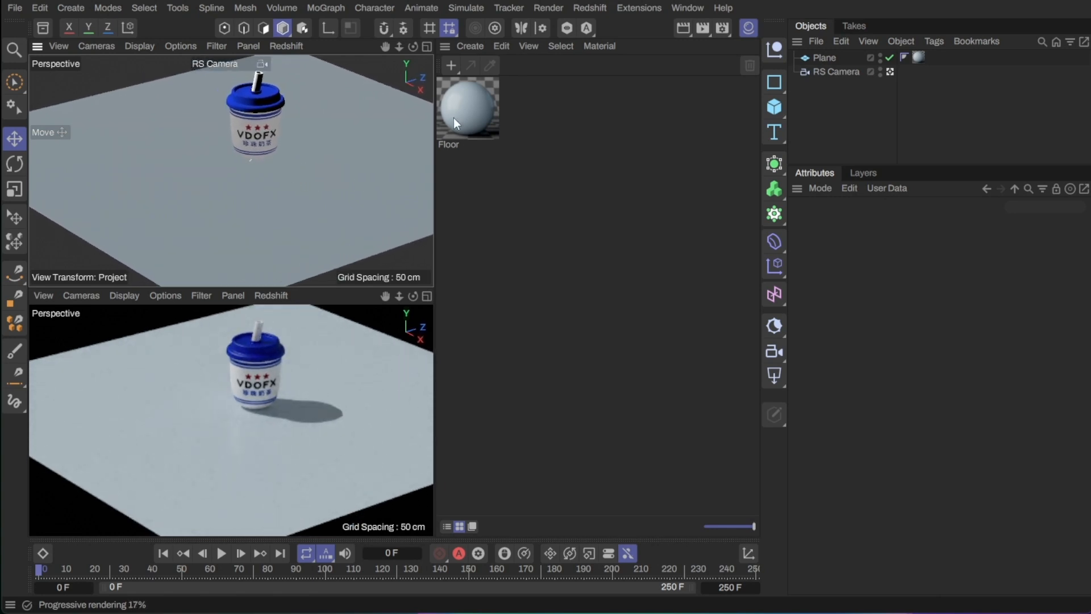
# Open the Floor material from the Material Manager in the Redshift node editor.
pyautogui.doubleClick(467, 107)
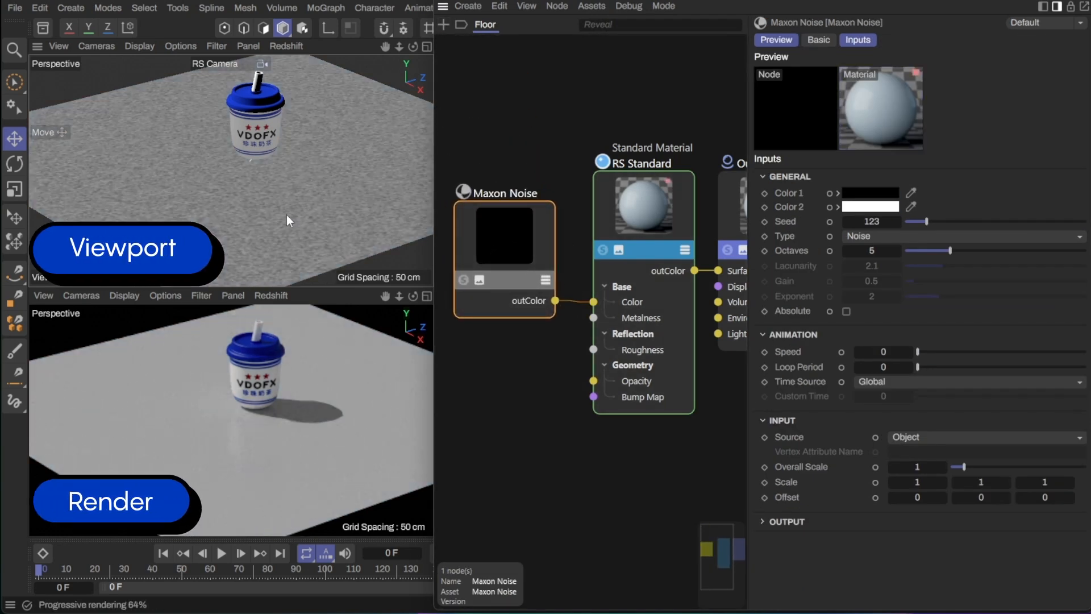
pyautogui.moveTo(358, 202)
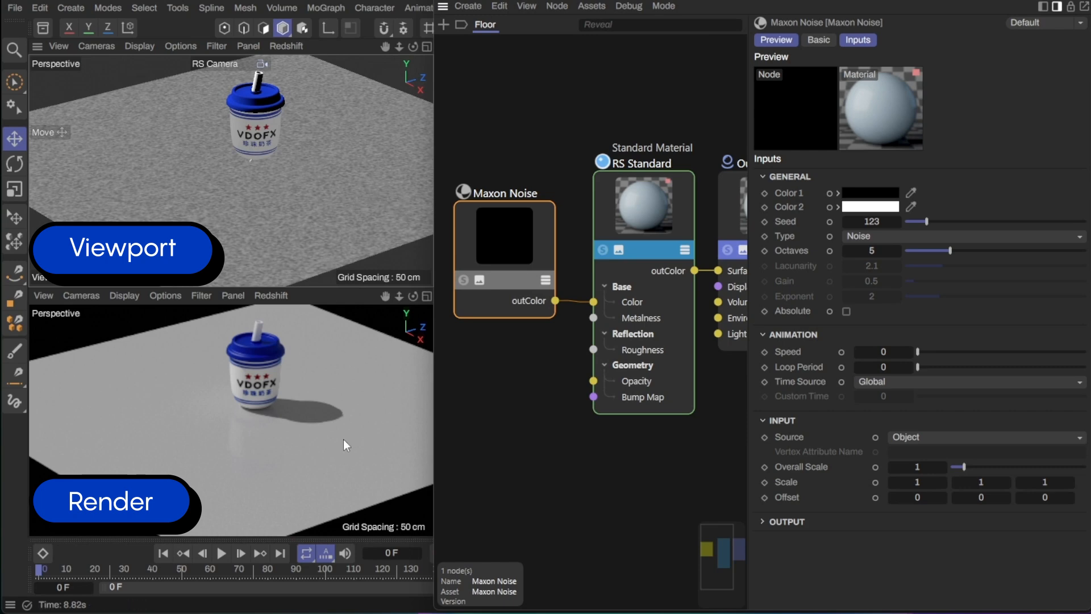
pyautogui.moveTo(827, 443)
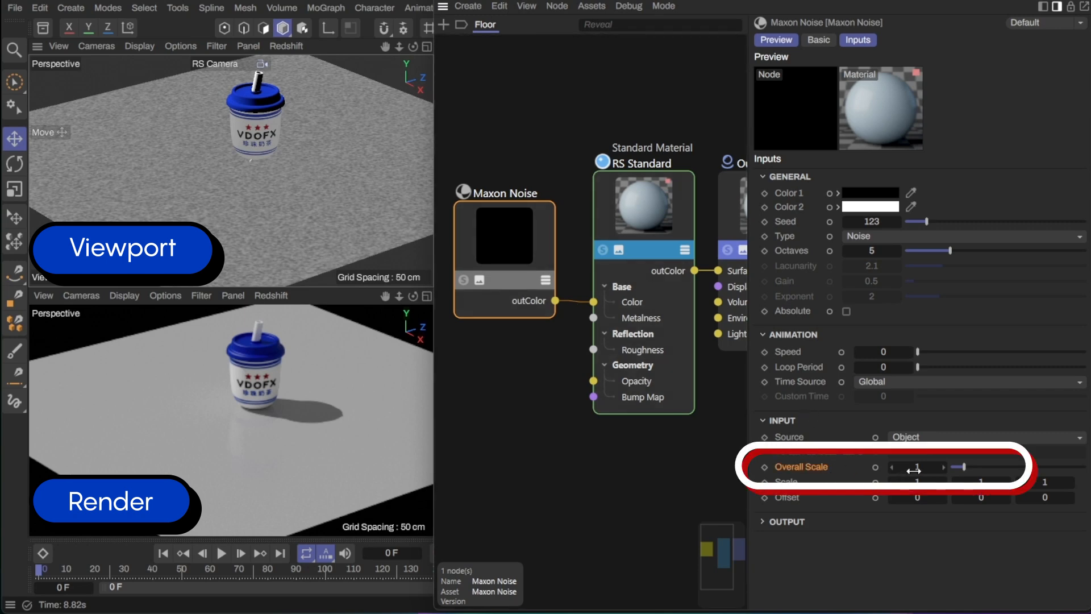
# Raise the Maxon Noise overall scale, trying 10 and then 100.
pyautogui.write('10')
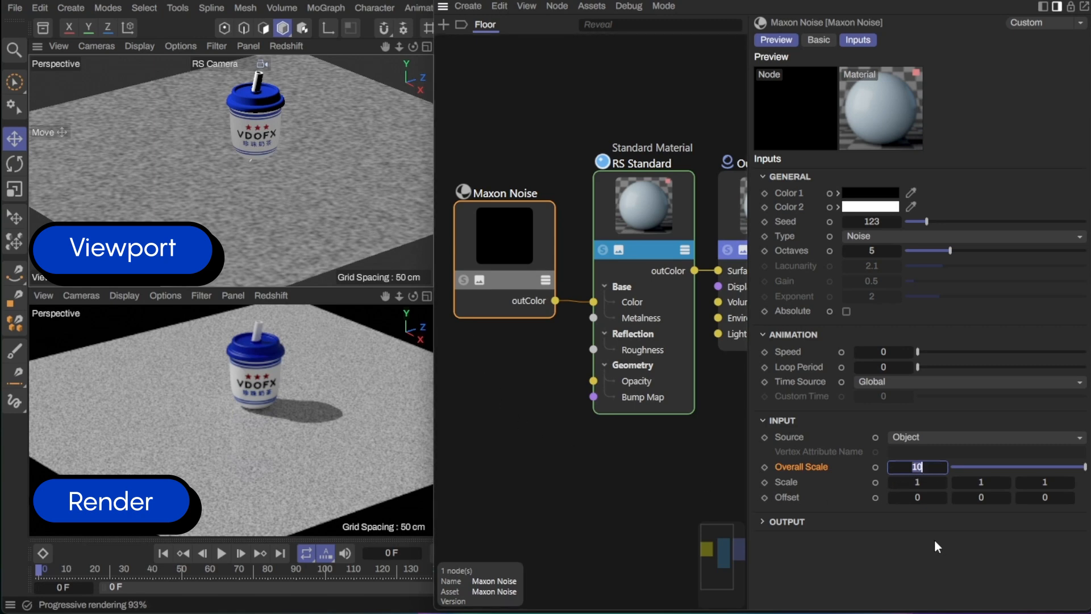
pyautogui.write('1000')
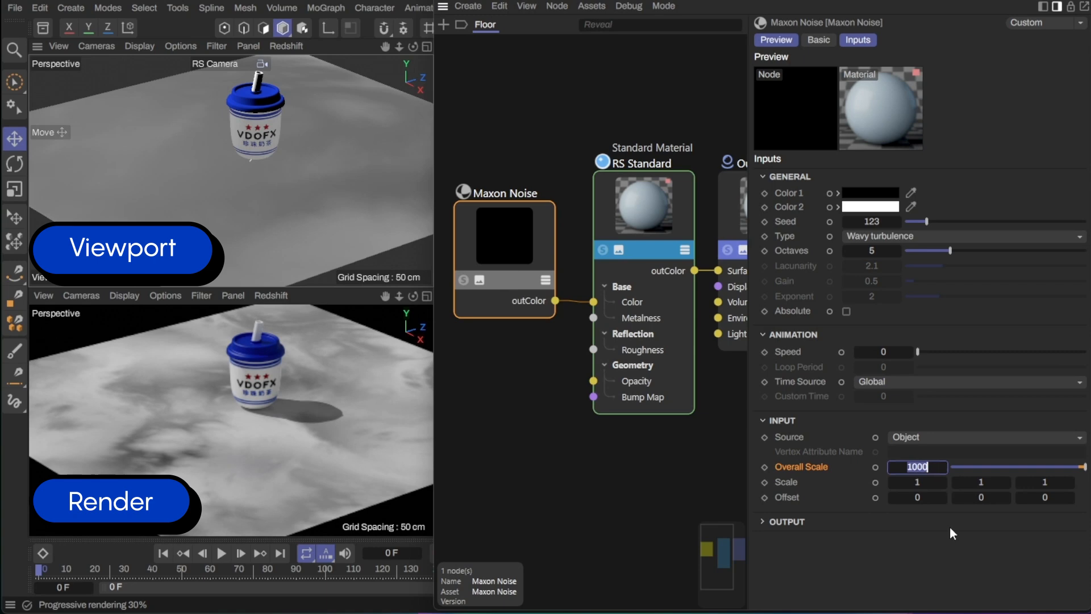
# Try noise overall scale values 10 and 500, settling on 100.
pyautogui.write('10')
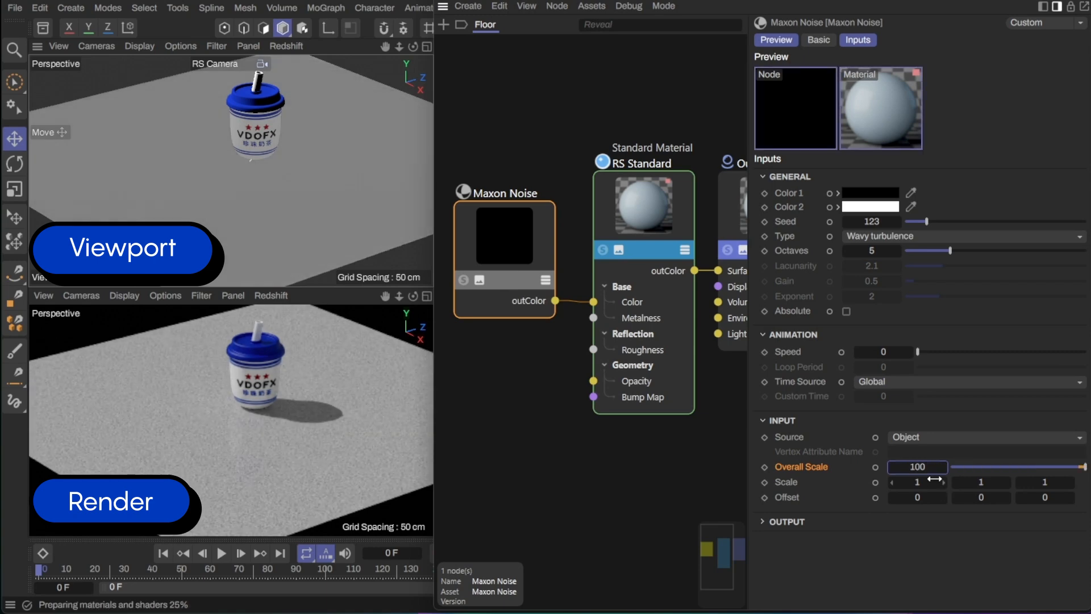
pyautogui.click(916, 466)
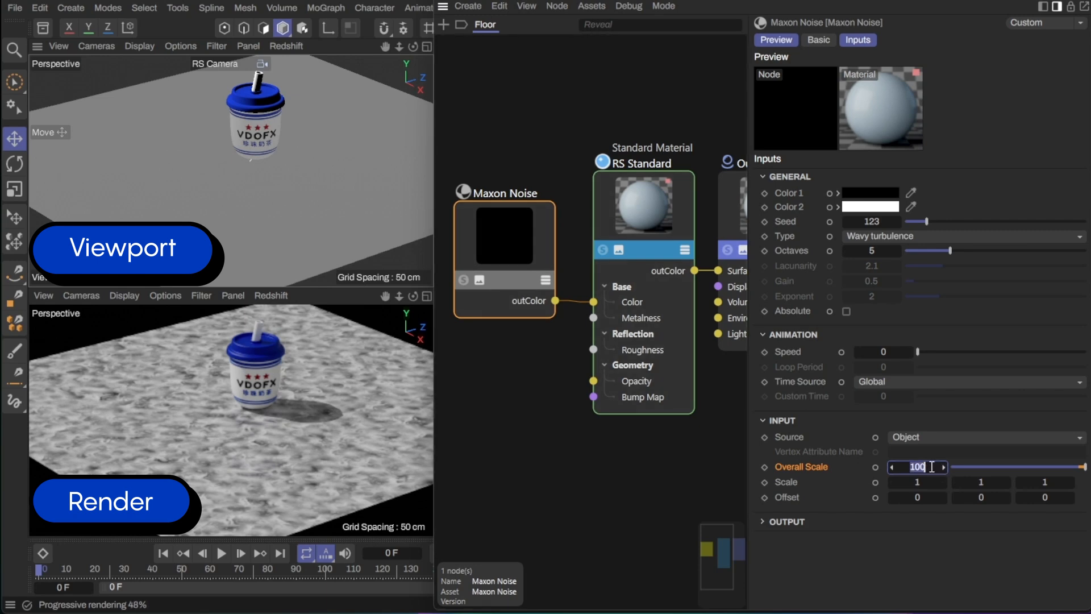
pyautogui.write('500')
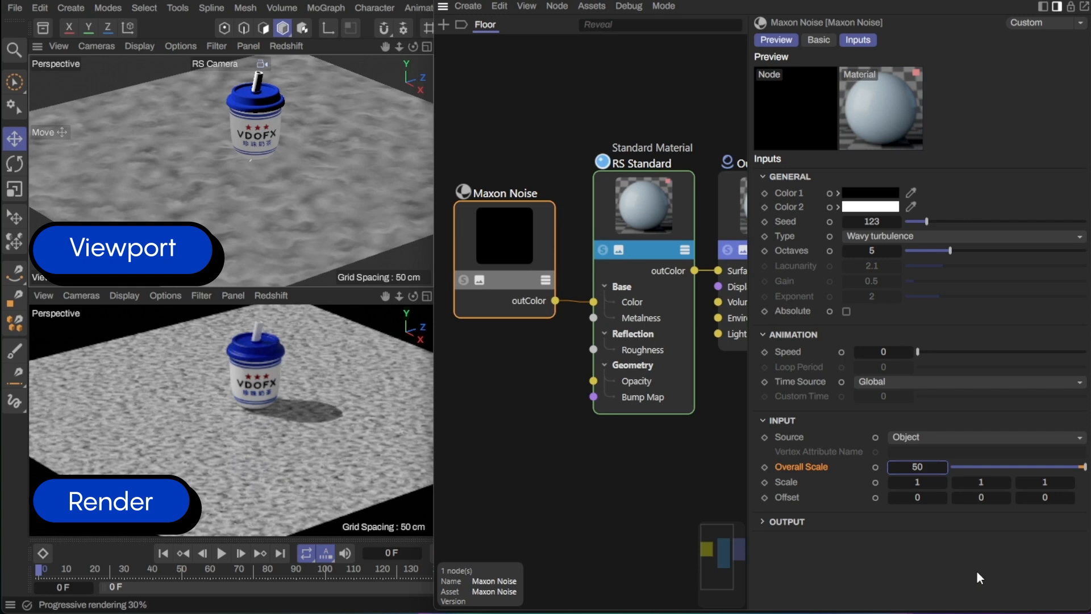
pyautogui.write('100')
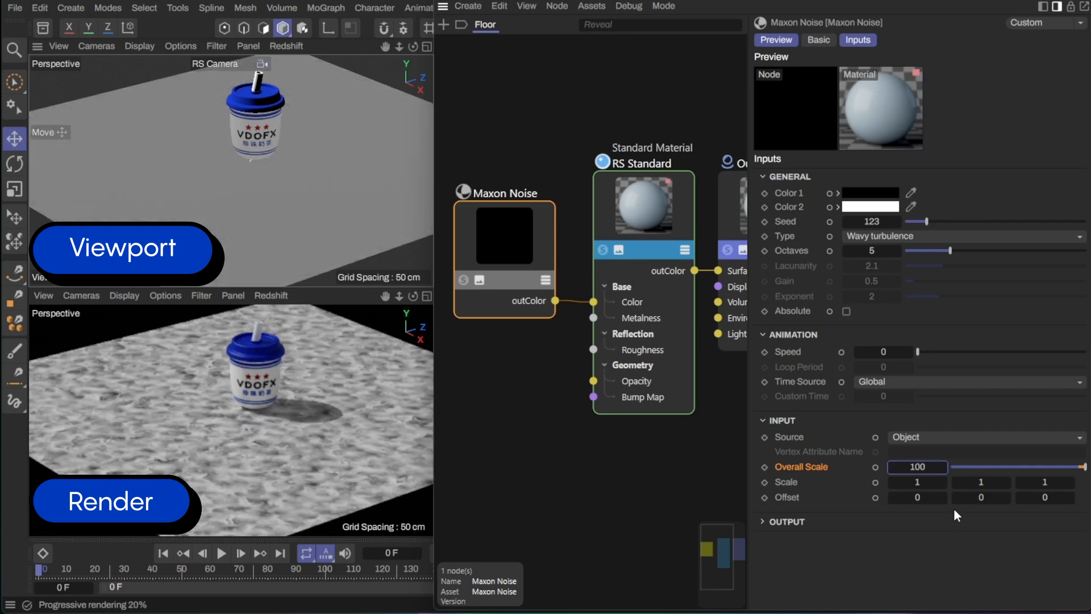